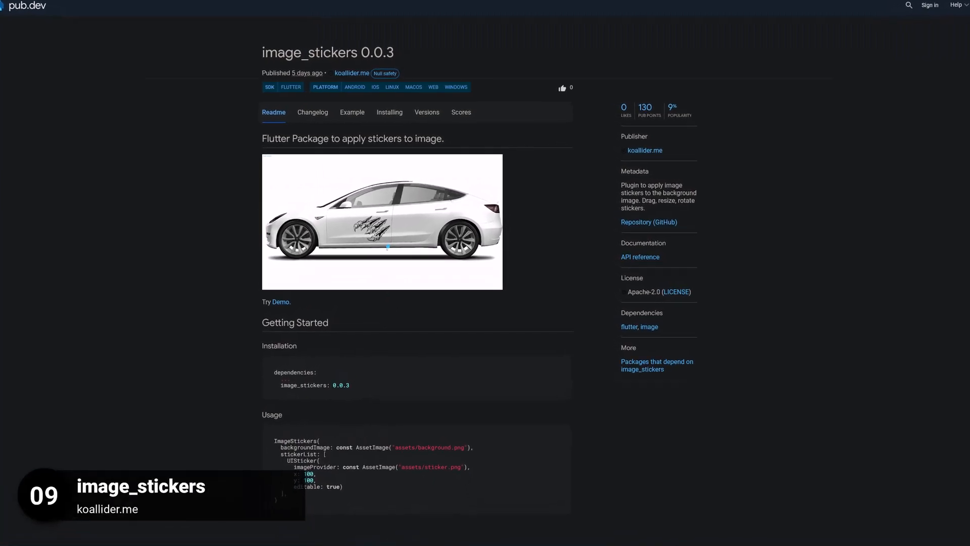
Go to the stepper_list_view 0.0.1 package page and view its readme demo screenshot
{"action": "left_click", "coordinate": [382, 221]}
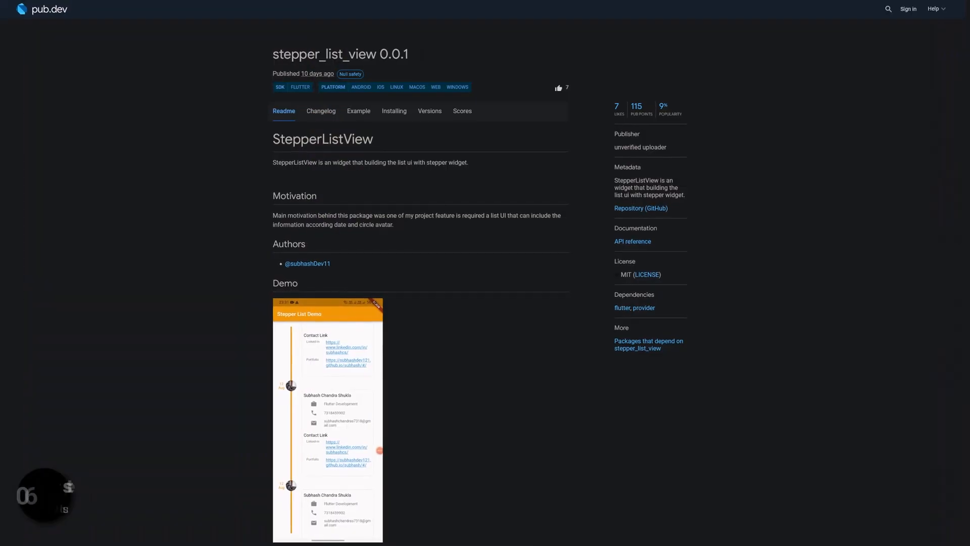
{"action": "left_click", "coordinate": [327, 421]}
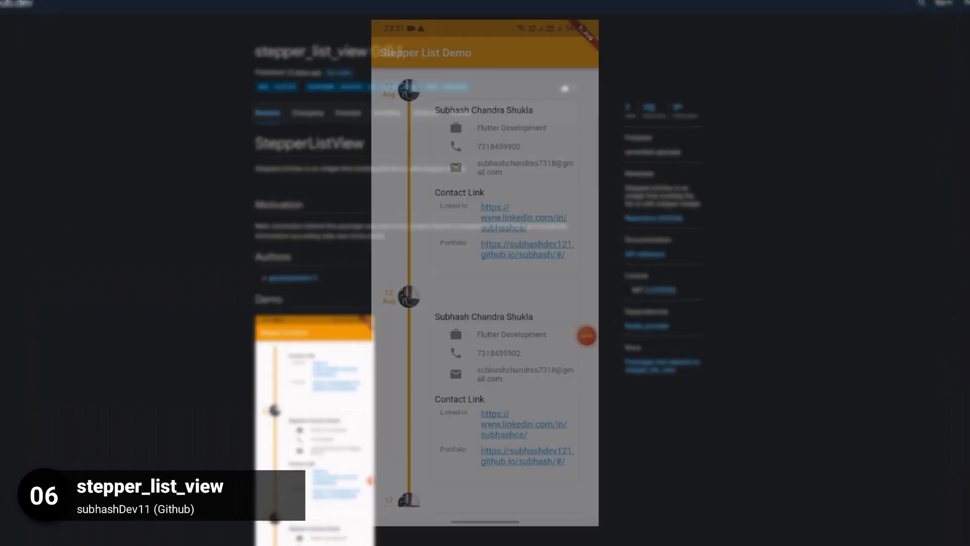
{"action": "scroll", "scroll_direction": "down", "scroll_amount": 3}
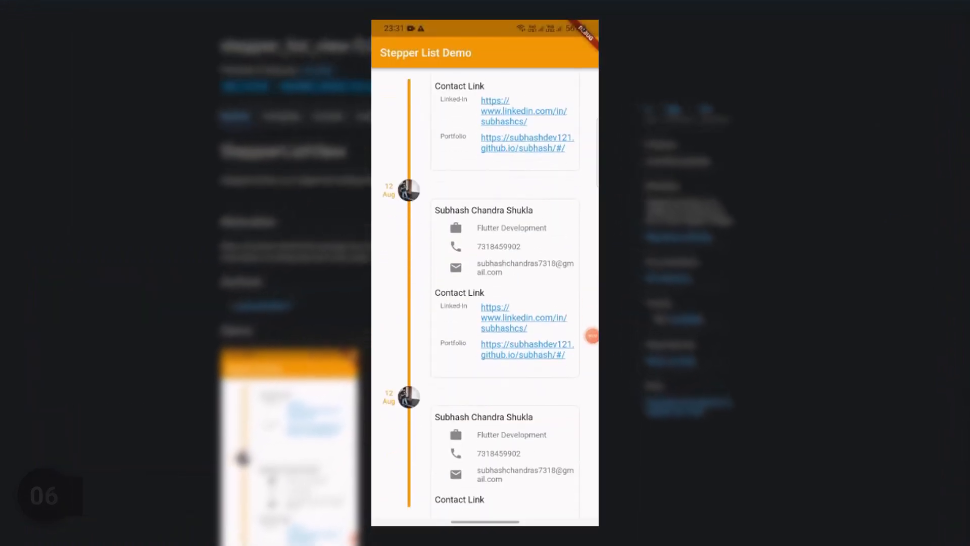
{"action": "scroll", "scroll_direction": "up", "scroll_amount": 3}
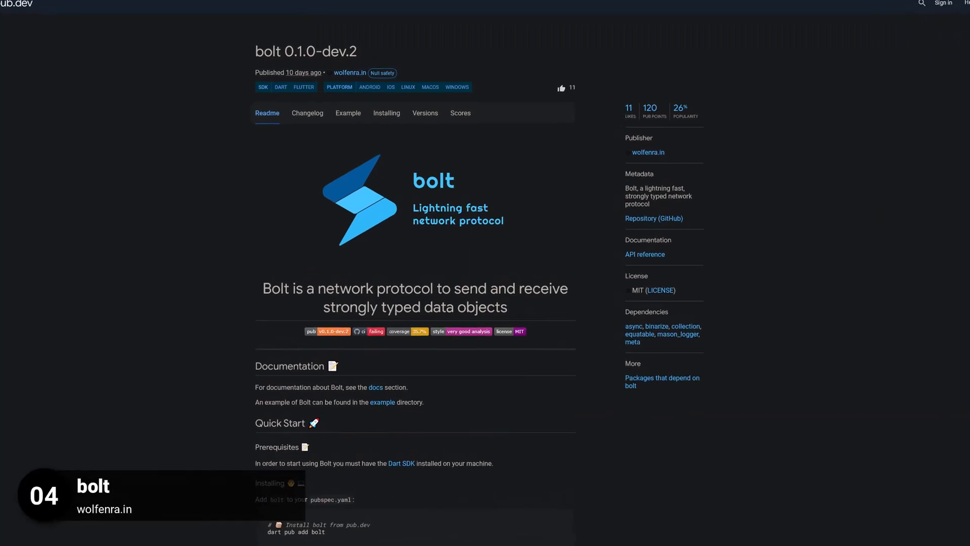
Scroll down the bolt page, then bring up SyntacOps' Pub.dev Releases 2021 video list
{"action": "scroll", "scroll_direction": "down", "scroll_amount": 3}
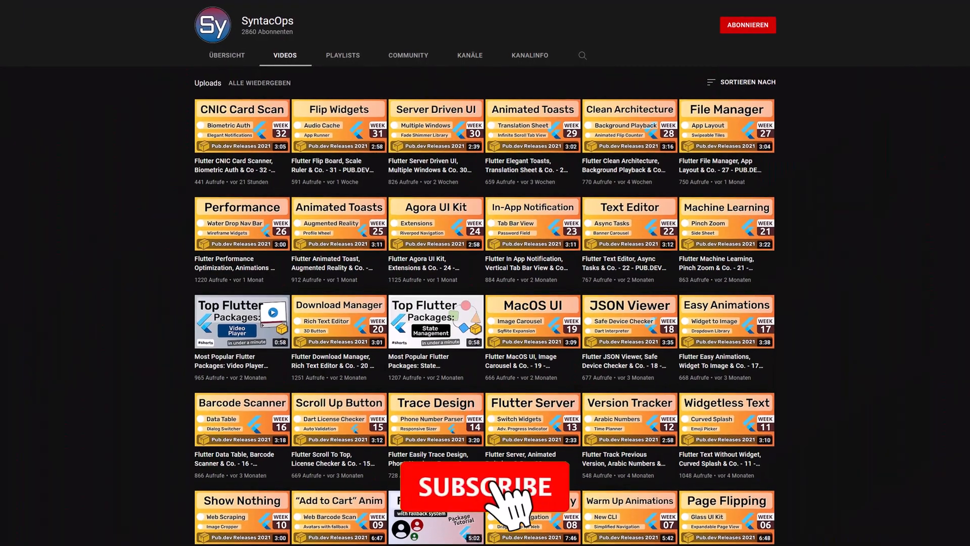
Go to the pub.dev home page and scroll down to Flutter Favorites
{"action": "left_click", "coordinate": [484, 485]}
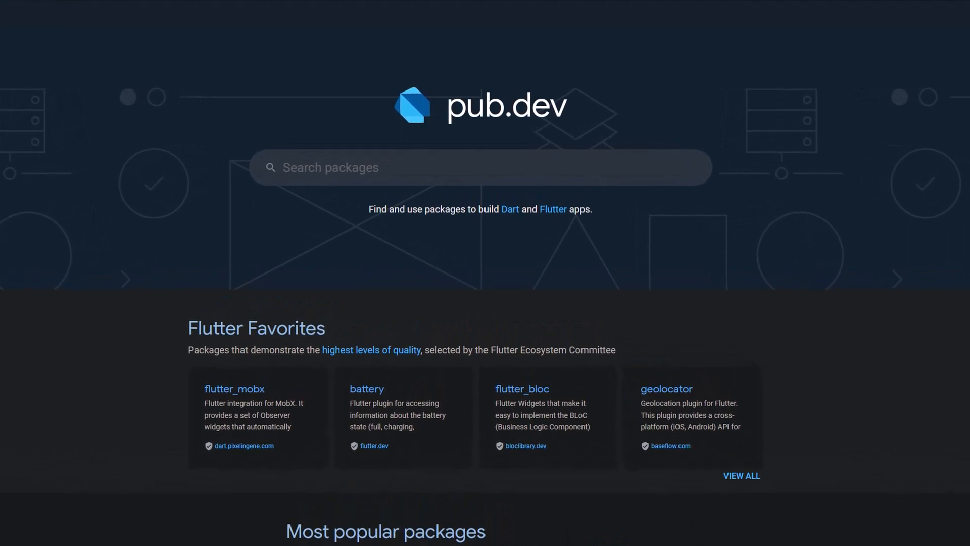
{"action": "scroll", "scroll_direction": "down", "scroll_amount": 3}
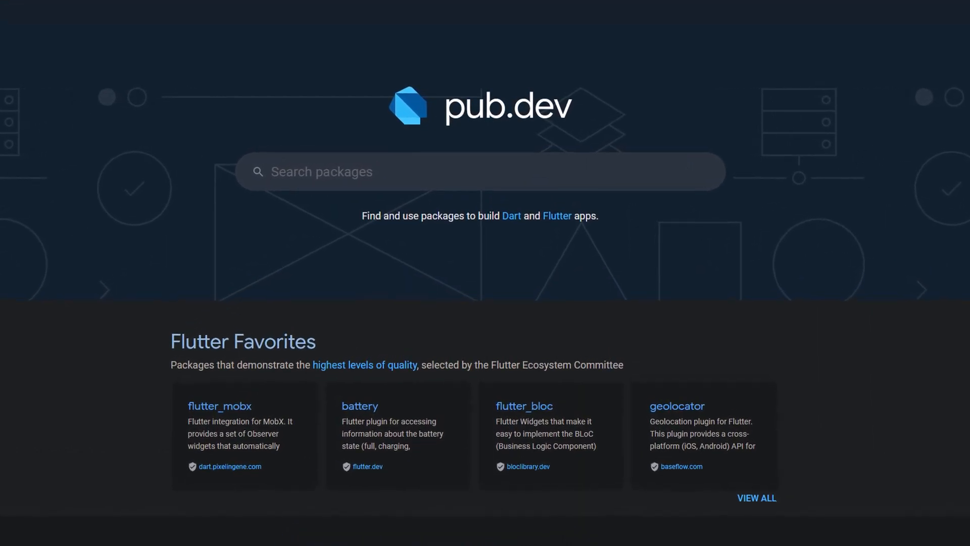